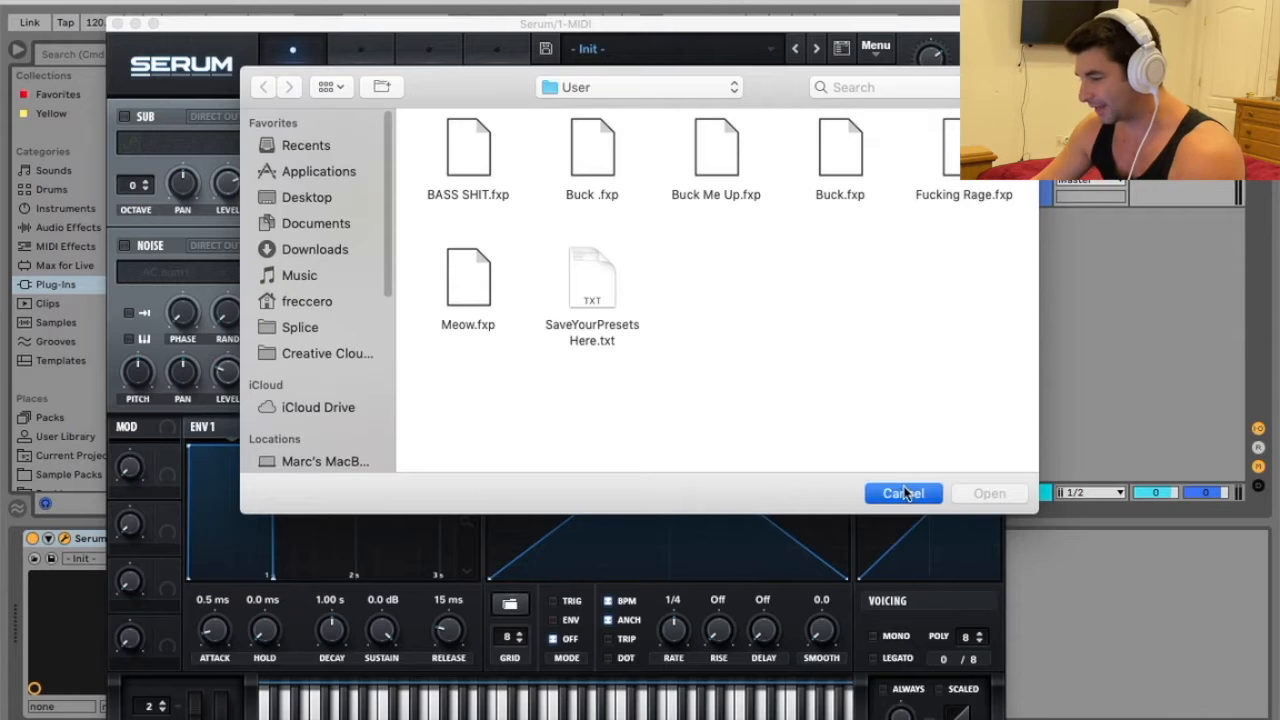
Cancel the preset load dialog and show Serum's global Menu commands
{"action": "left_click", "coordinate": [902, 492]}
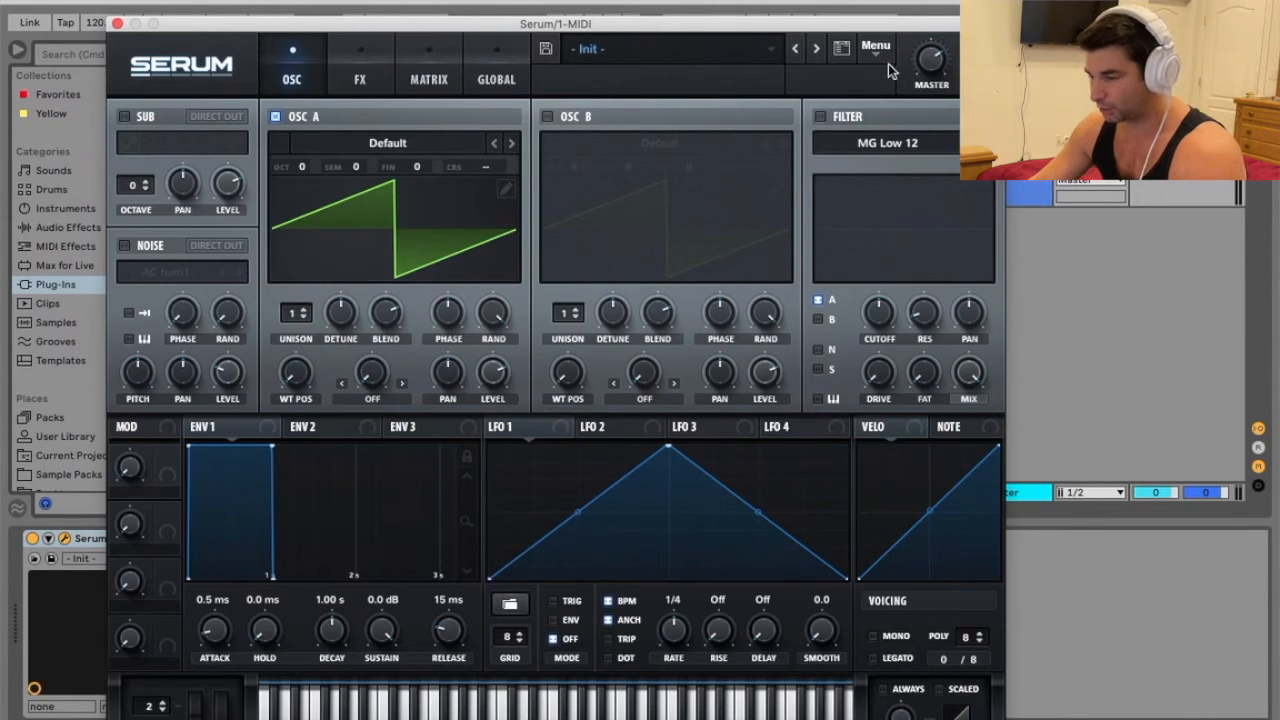
{"action": "left_click", "coordinate": [876, 44]}
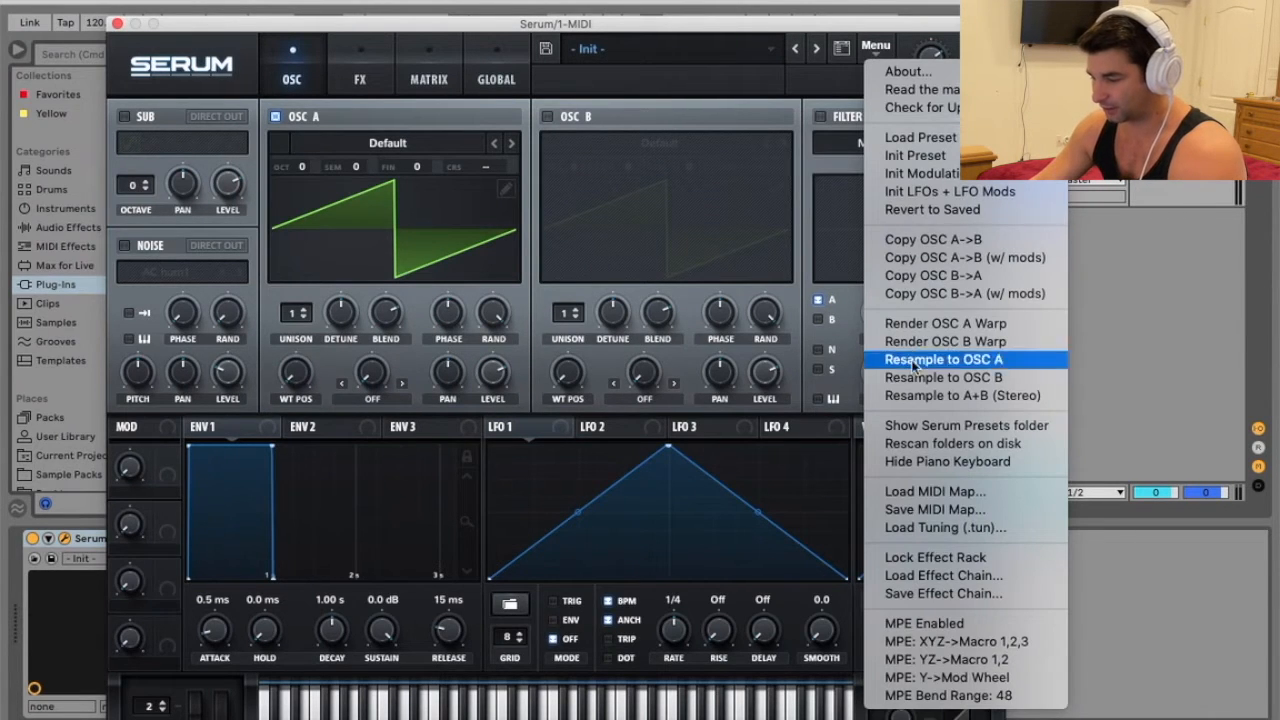
{"action": "mouse_move", "coordinate": [968, 424]}
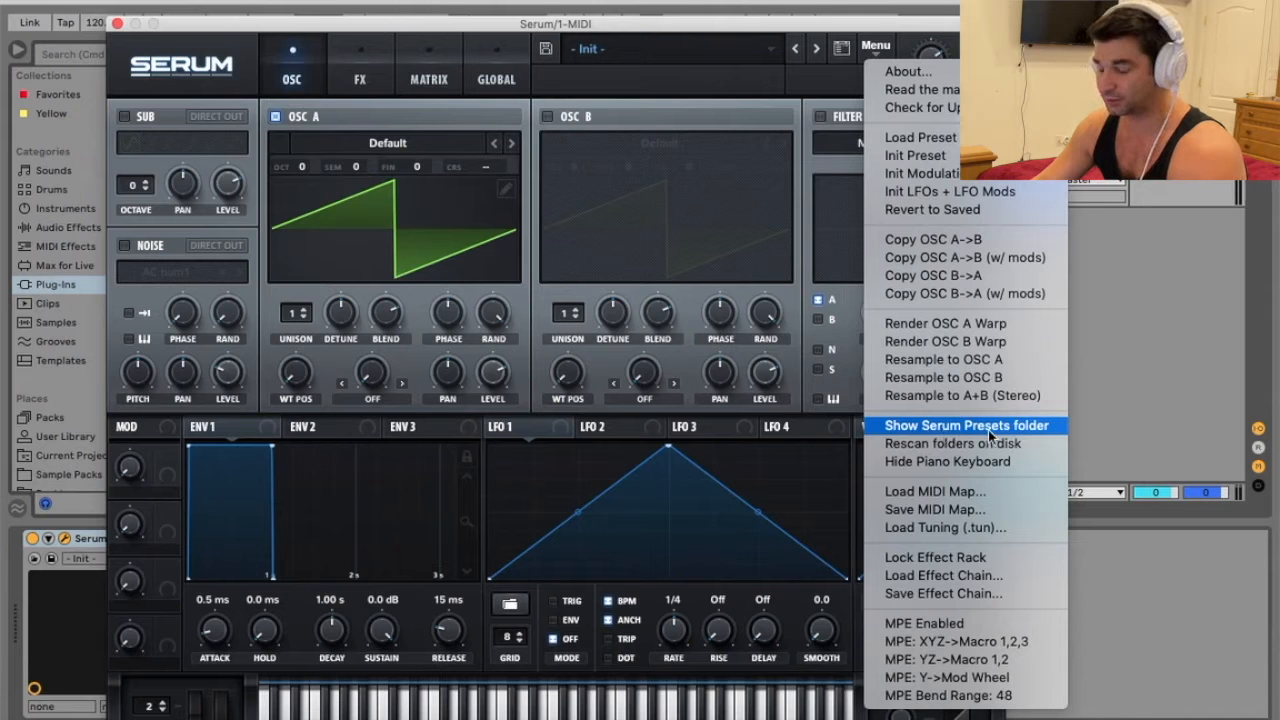
Reveal Serum's presets folder in Finder and go into its Presets subfolder of packs
{"action": "left_click", "coordinate": [966, 424]}
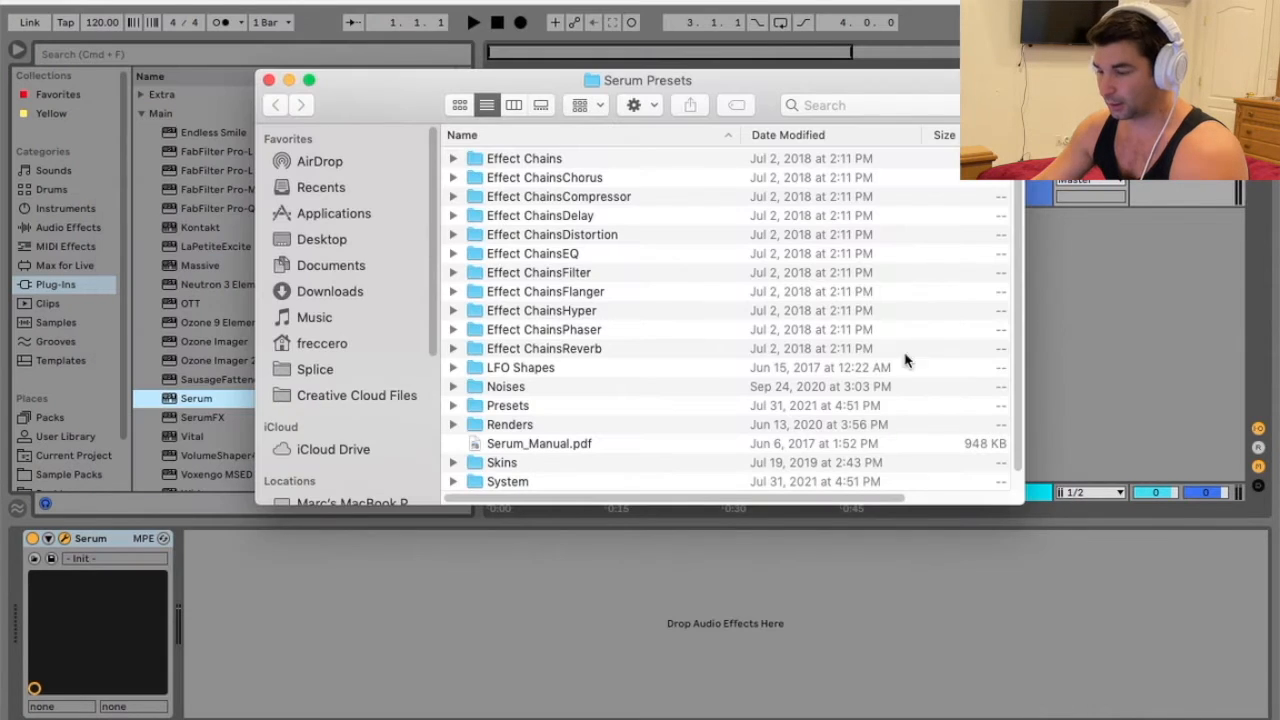
{"action": "left_click", "coordinate": [508, 384]}
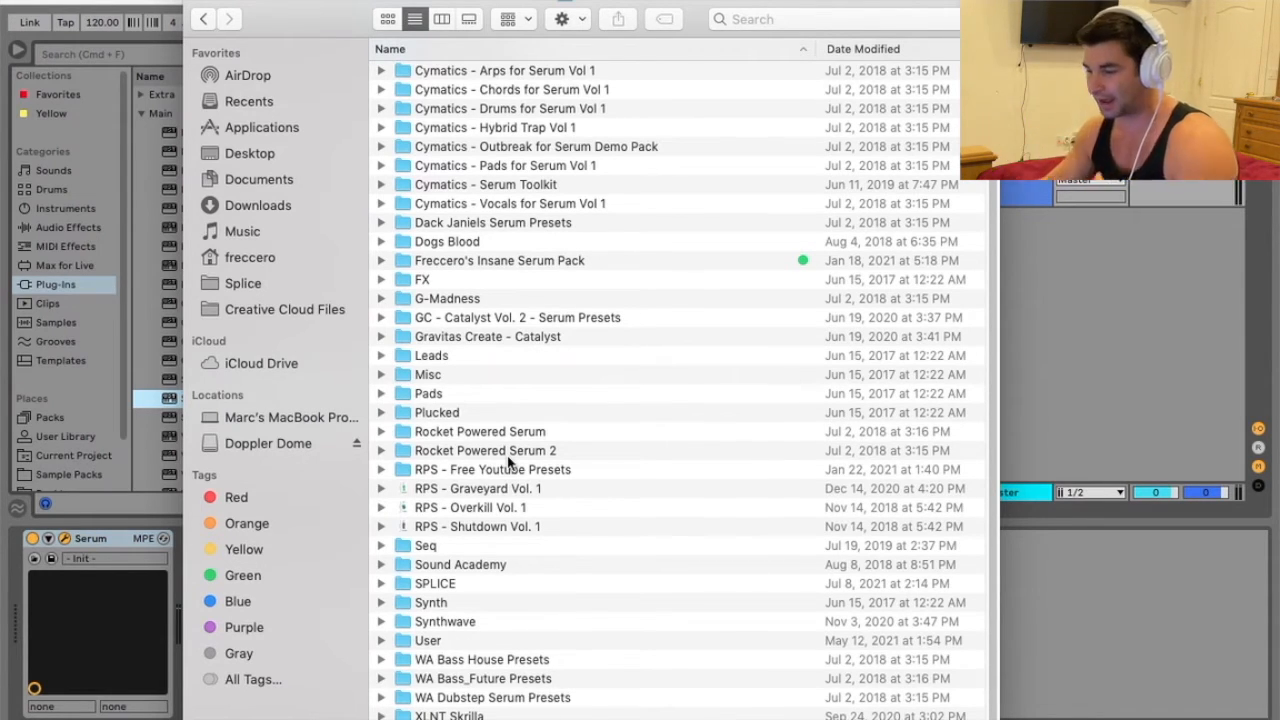
{"action": "mouse_move", "coordinate": [516, 302]}
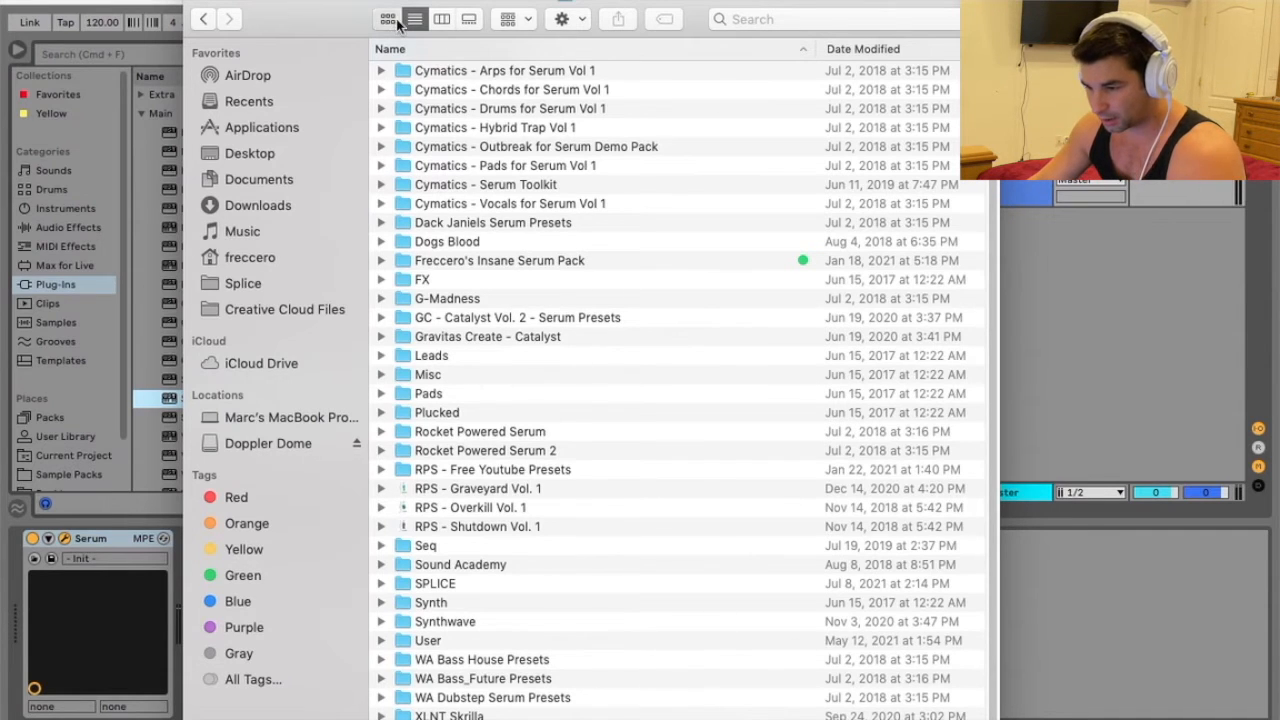
Create a new preset-pack folder named 'Neat' and enter it
{"action": "left_click", "coordinate": [388, 18]}
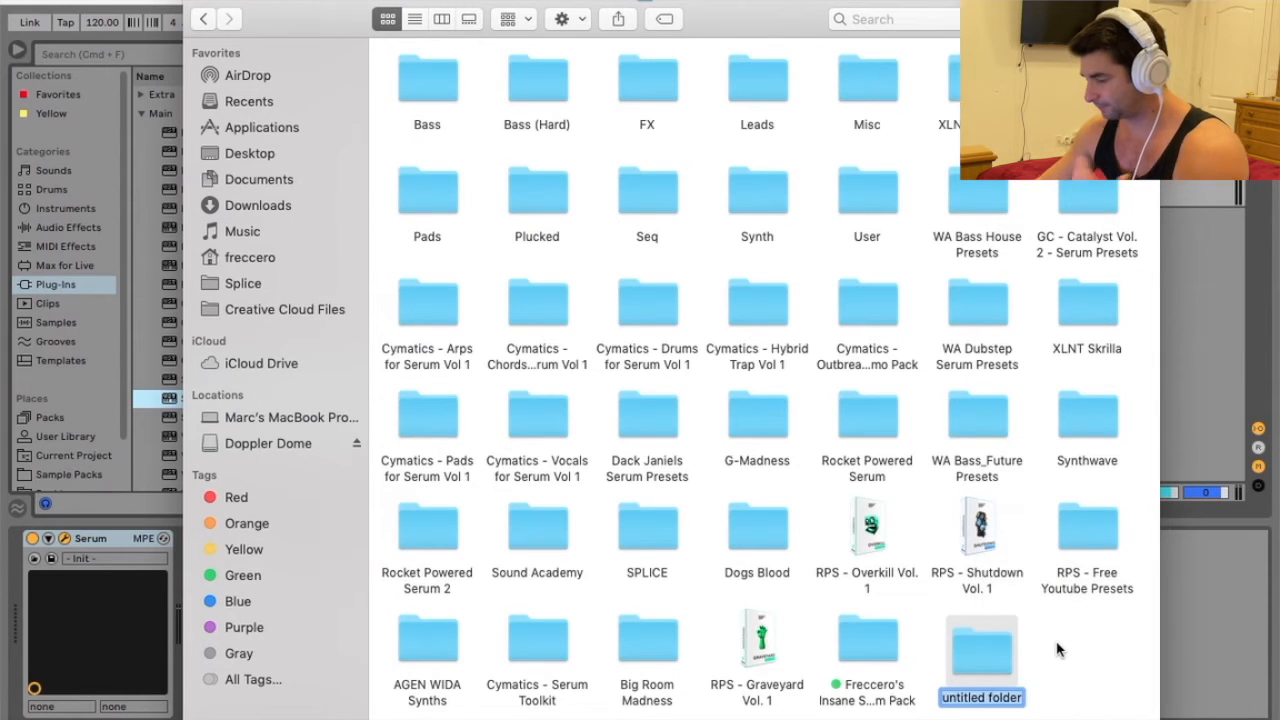
{"action": "type", "text": "Neat"}
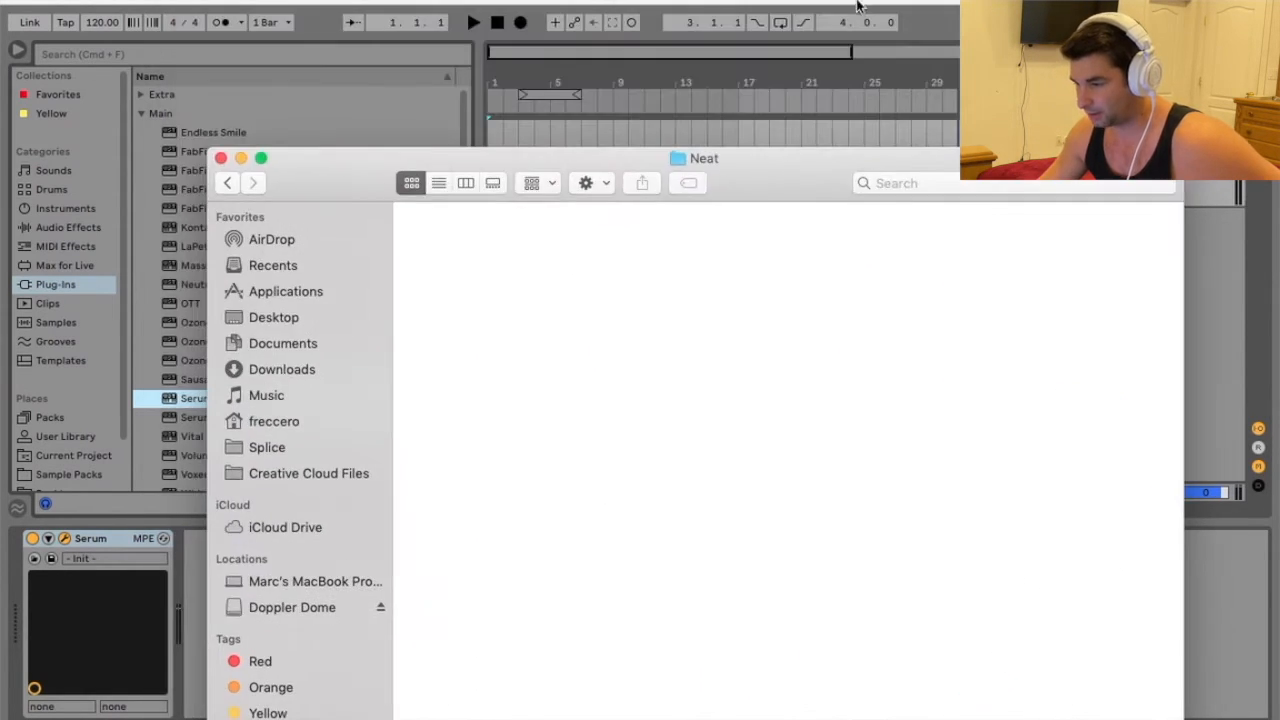
Move 'Kinda Like a Whistle.fxp' from the desktop into the Neat folder
{"action": "left_click", "coordinate": [220, 158]}
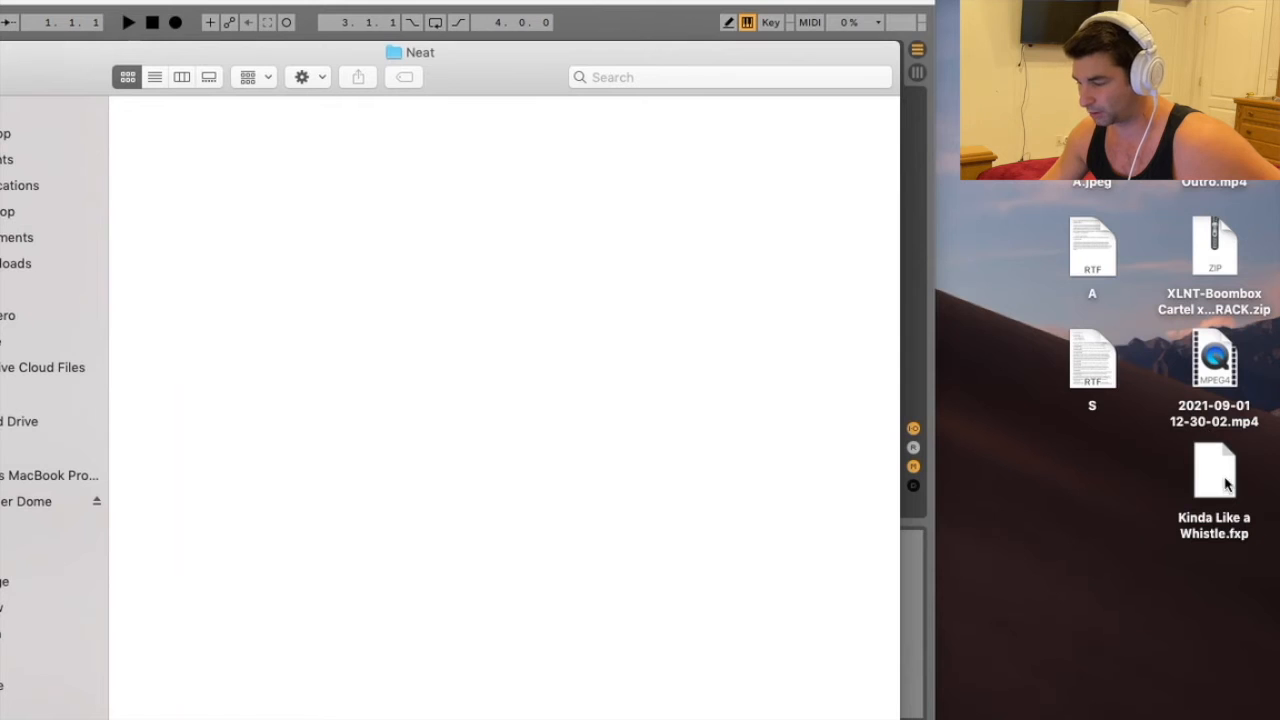
{"action": "left_click_drag", "start_coordinate": [1214, 470], "coordinate": [180, 164]}
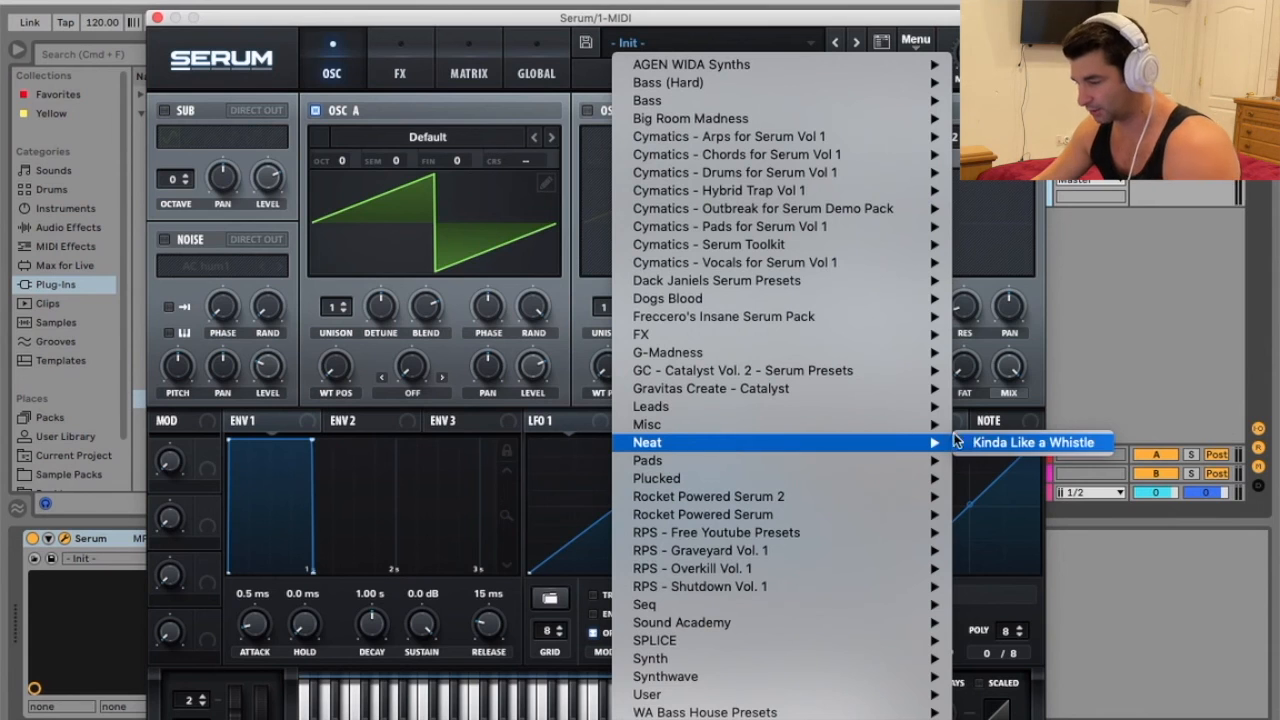
Load 'Kinda Like a Whistle' from the Neat submenu of Serum's preset browser
{"action": "left_click", "coordinate": [1036, 442]}
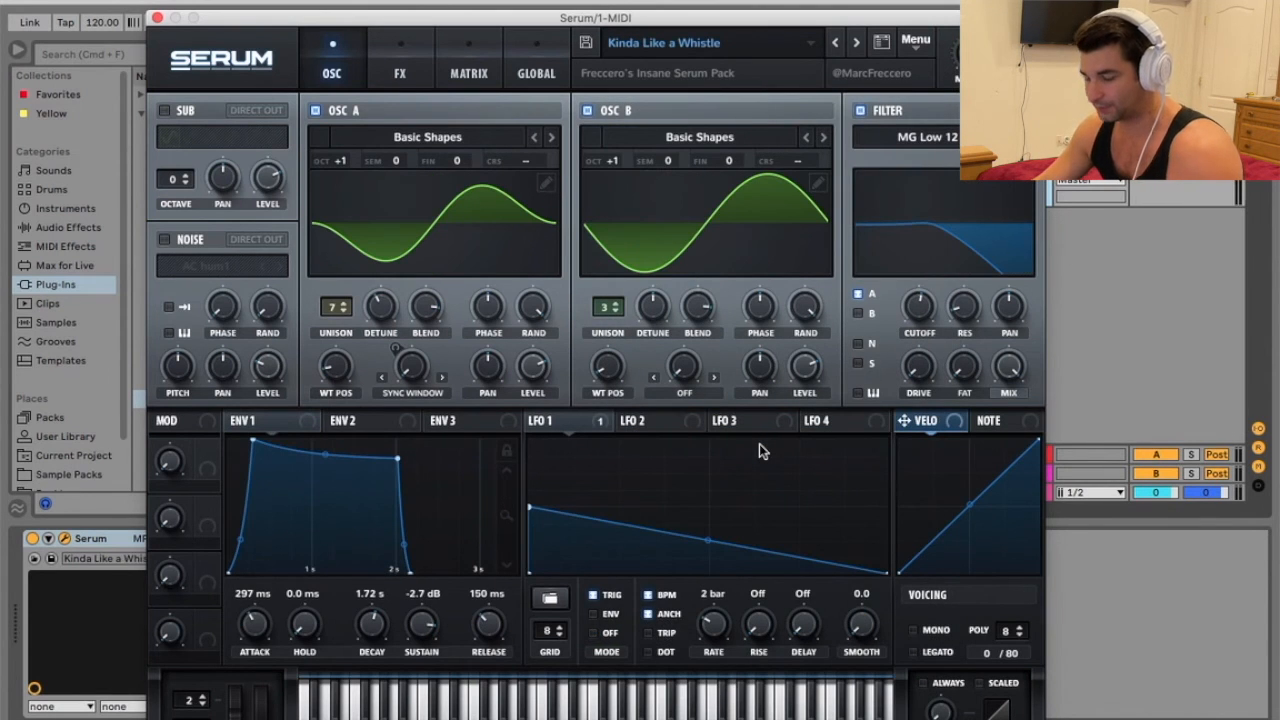